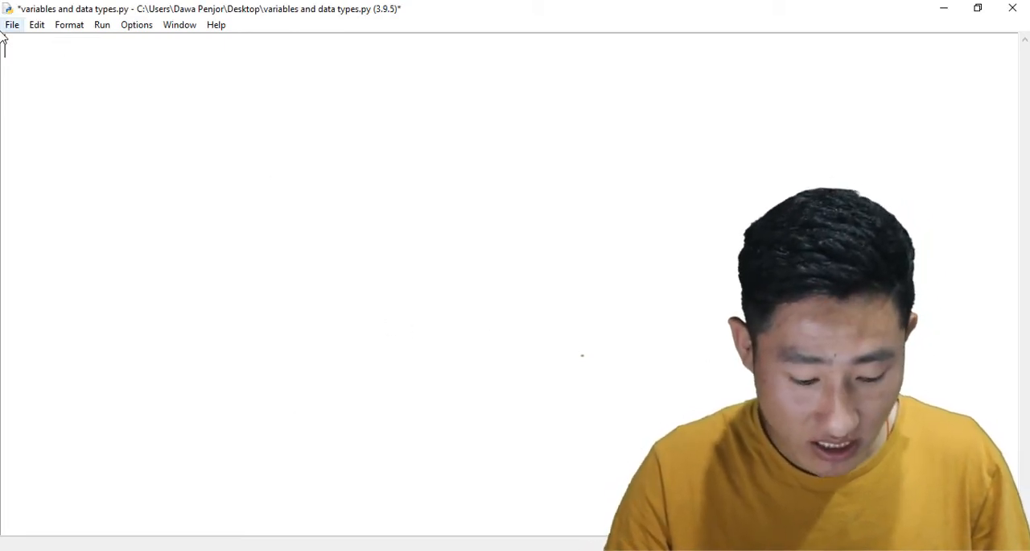
Step: Assign "Dawa" to fname, add print(fname), and save the script
type("fname")
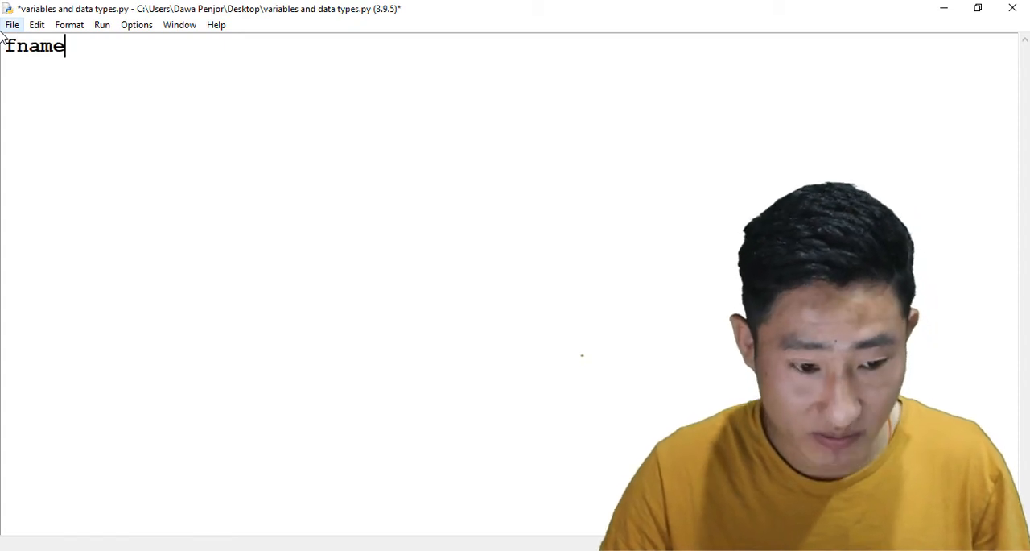
type("= \"\"")
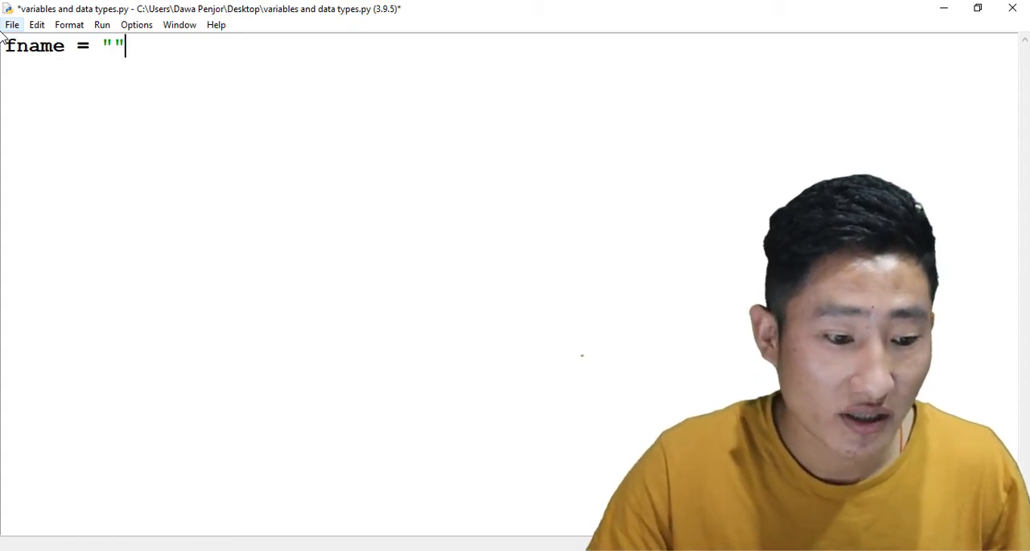
type("Dawa")
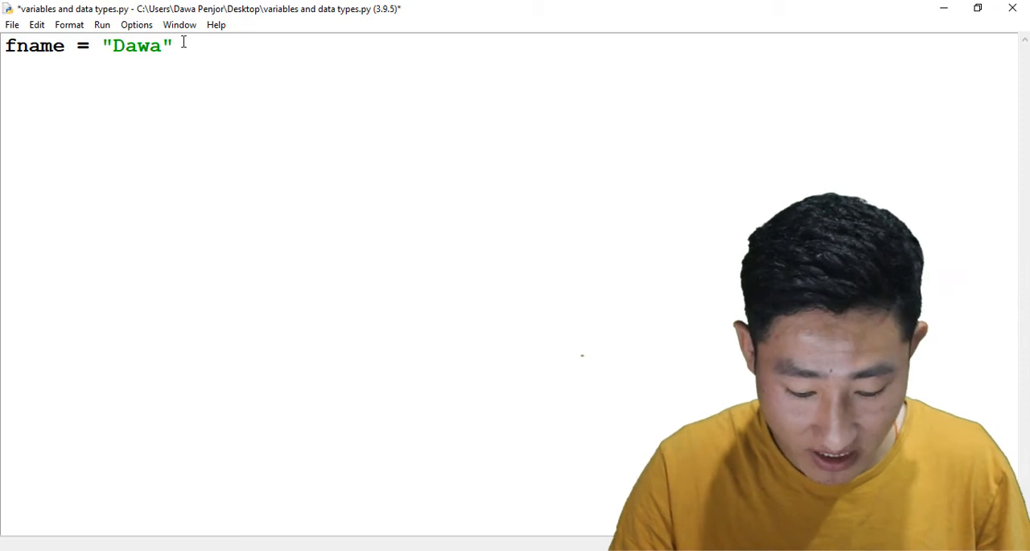
type("print(fna")
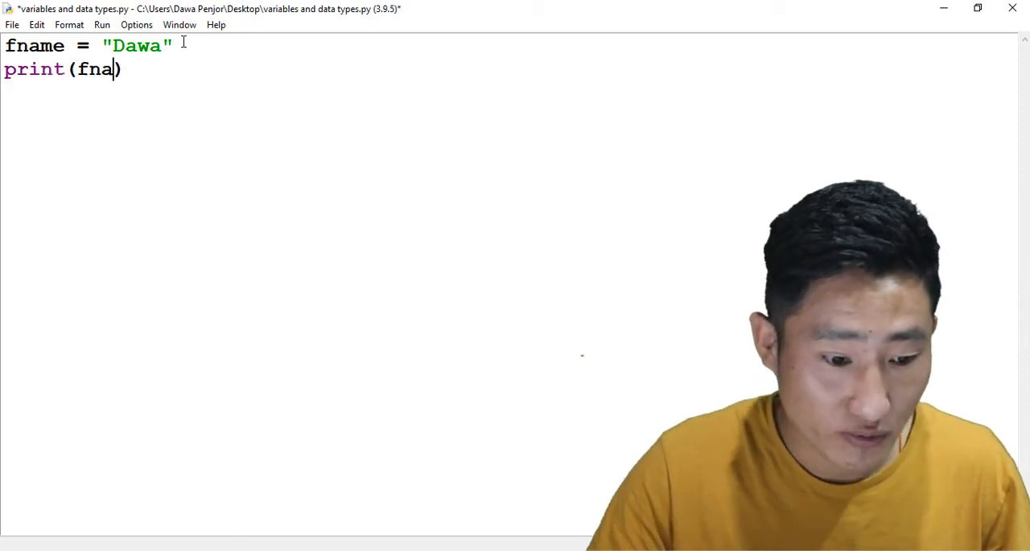
type("me")
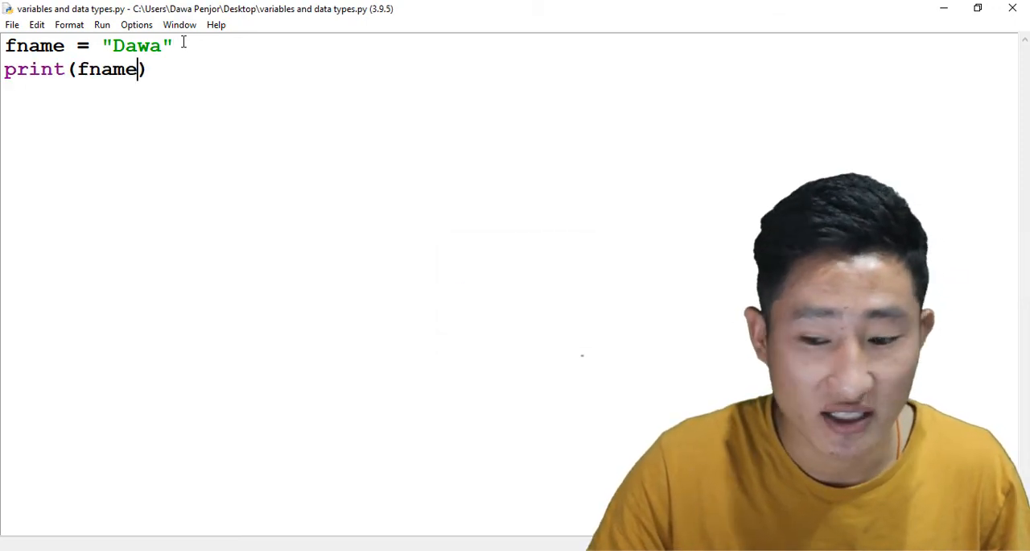
key("F5")
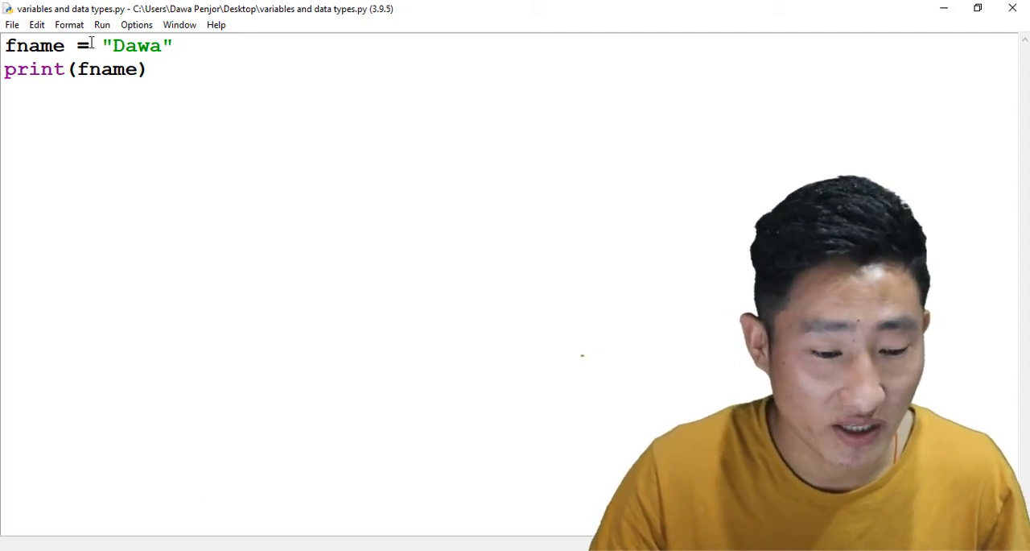
type("print(id())")
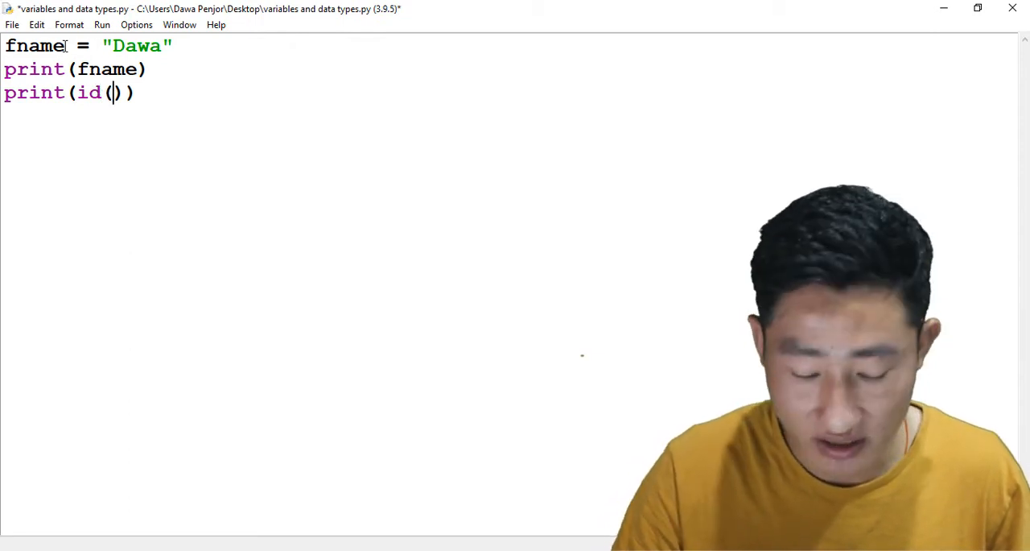
key("Ctrl+Shift+K")
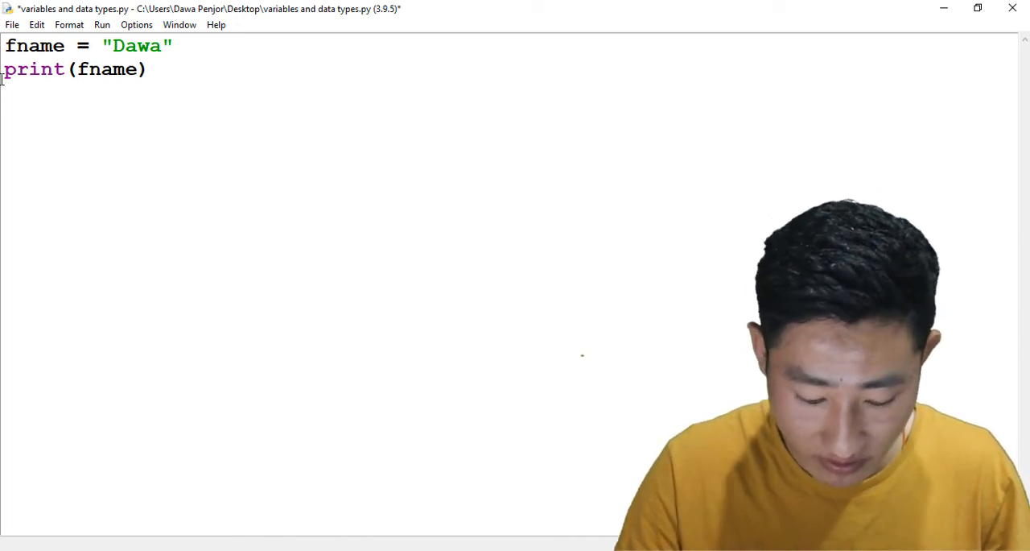
type("print")
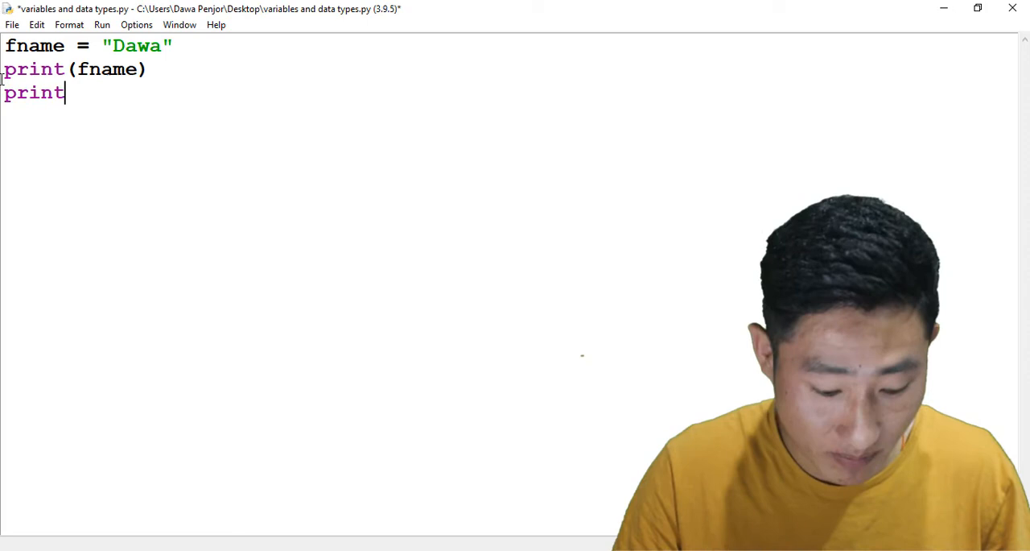
type("(id)")
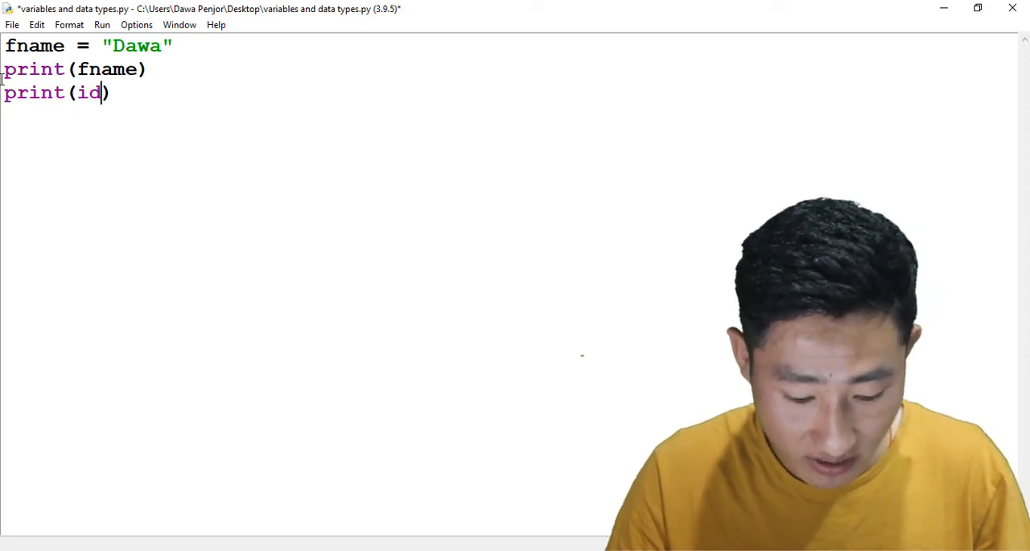
type("(f")
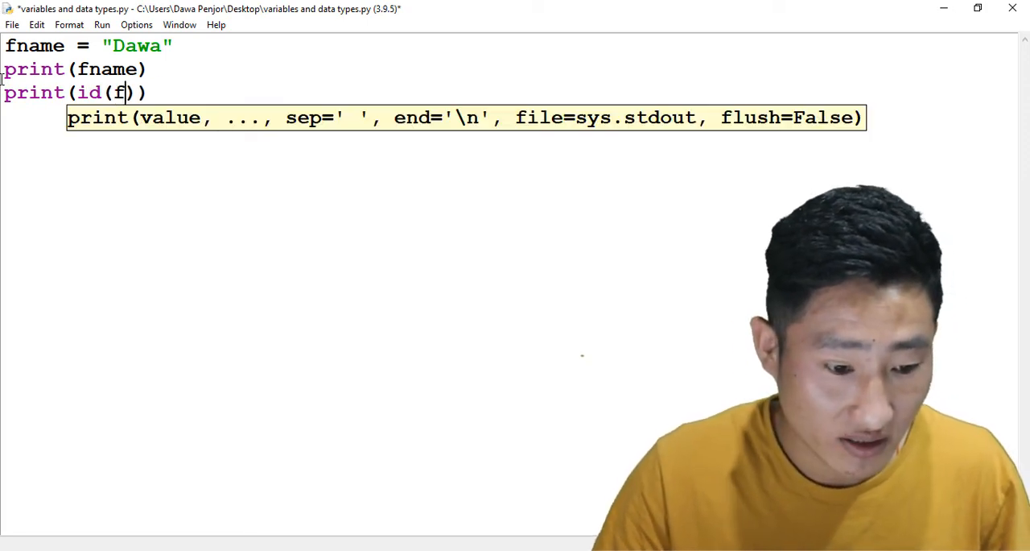
type("name")
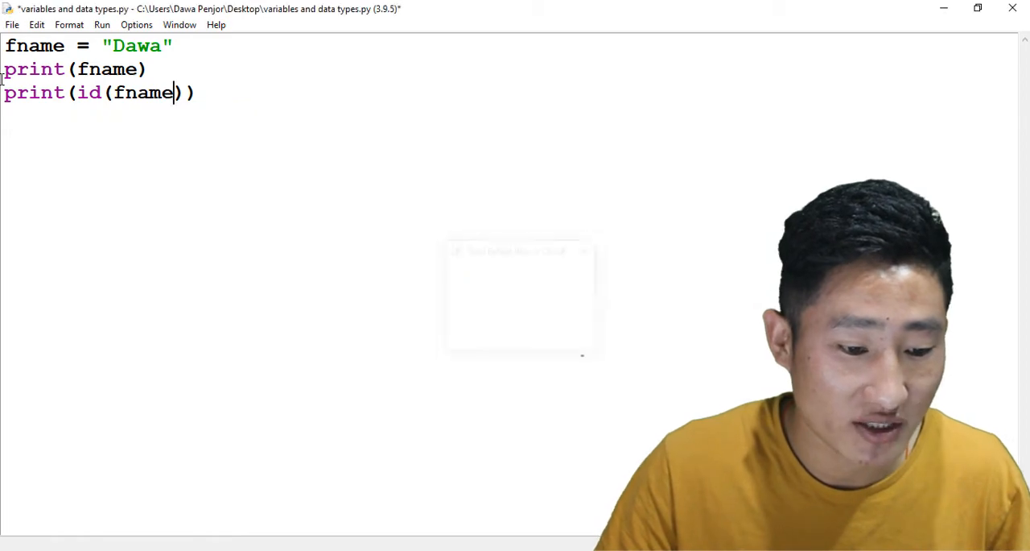
key("F5")
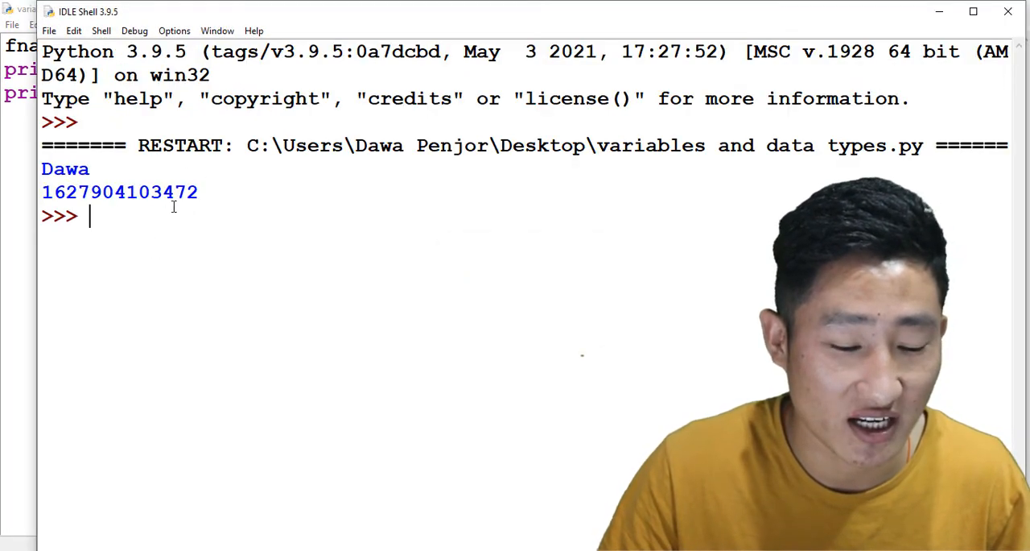
double_click(119, 191)
type("irst name = \"Dawa\"")
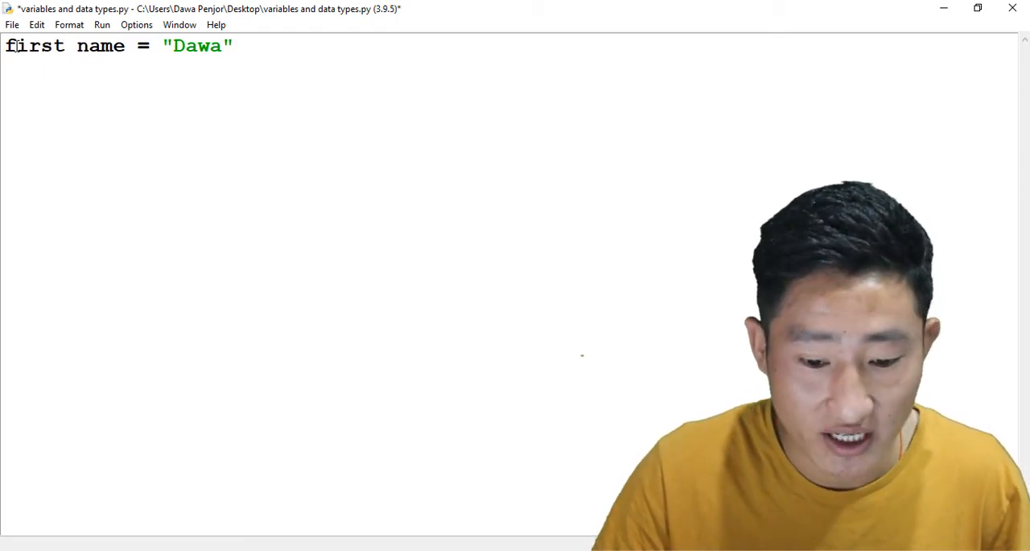
Step: Run the spaced 'first name' version, dismiss the syntax error, and rerun as first_name
key("ctrl+s")
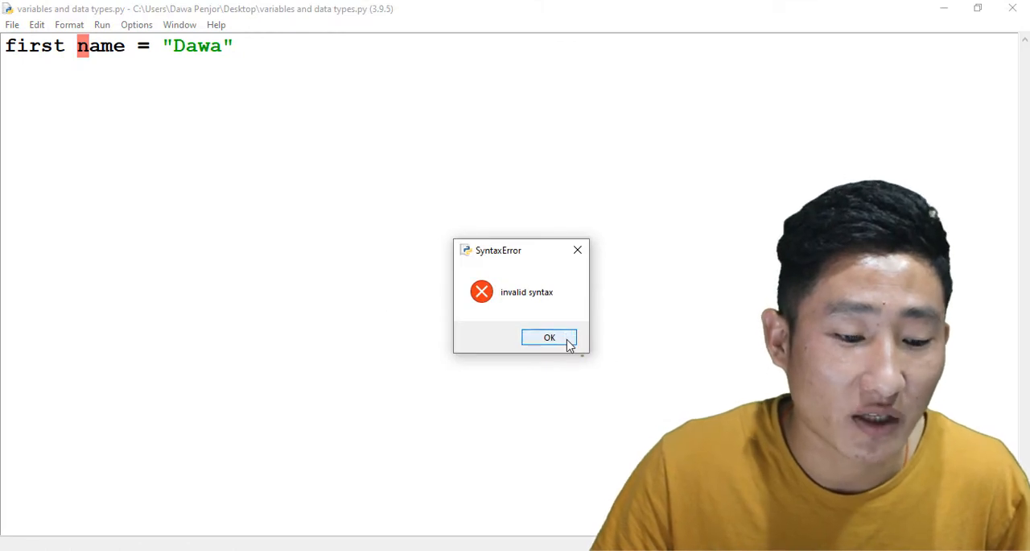
left_click(549, 338)
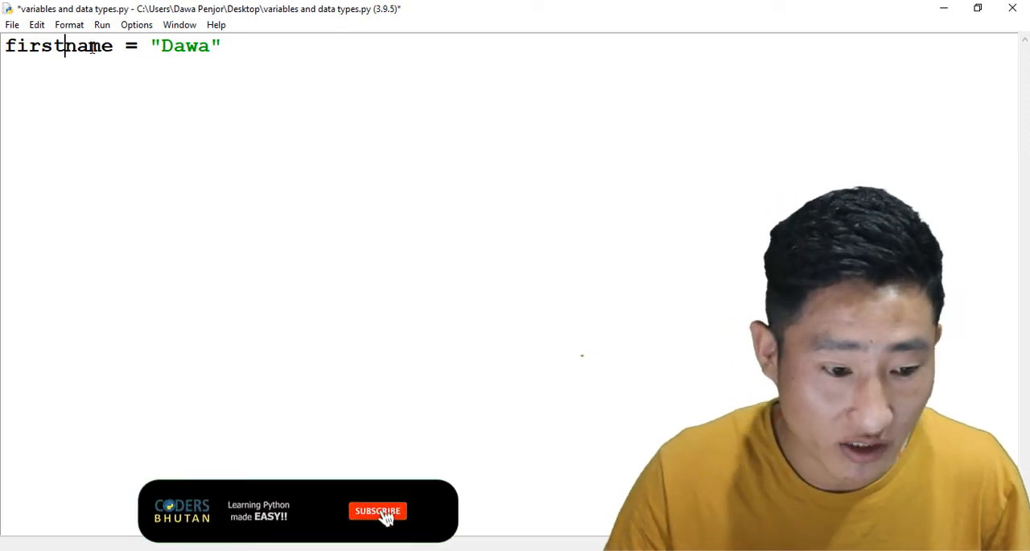
type("_")
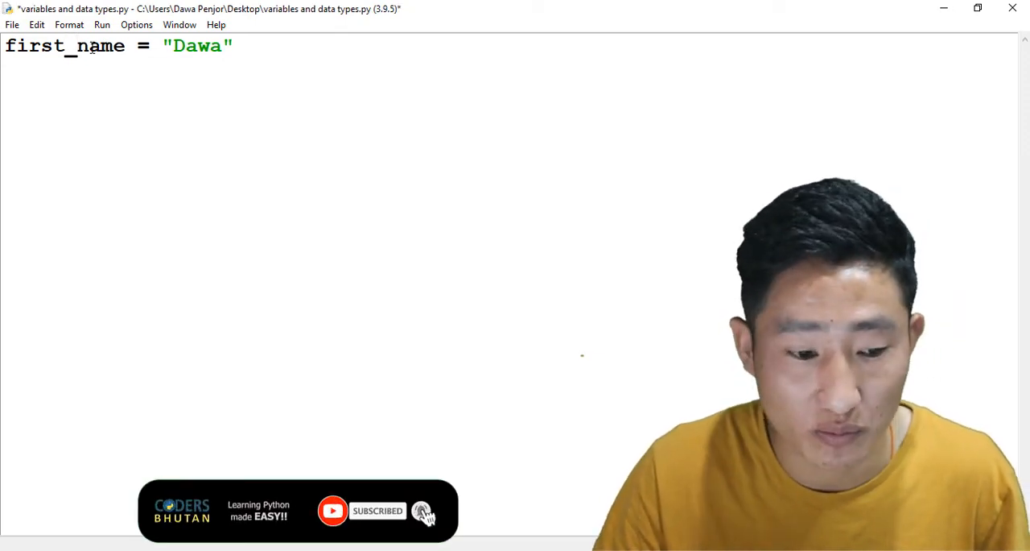
key("F5")
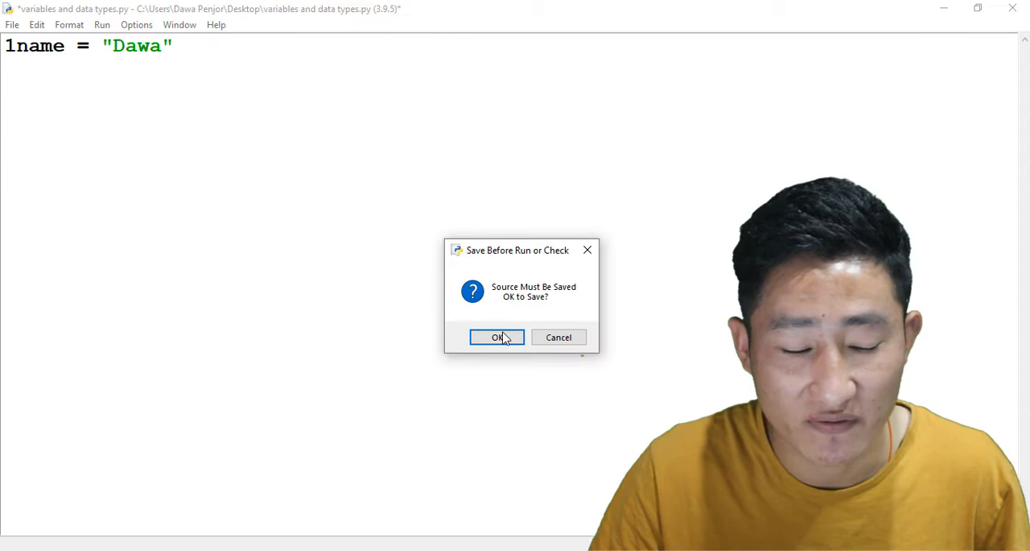
Step: Save and run the '1name' version, dismiss its invalid syntax error, and start renaming it
left_click(496, 336)
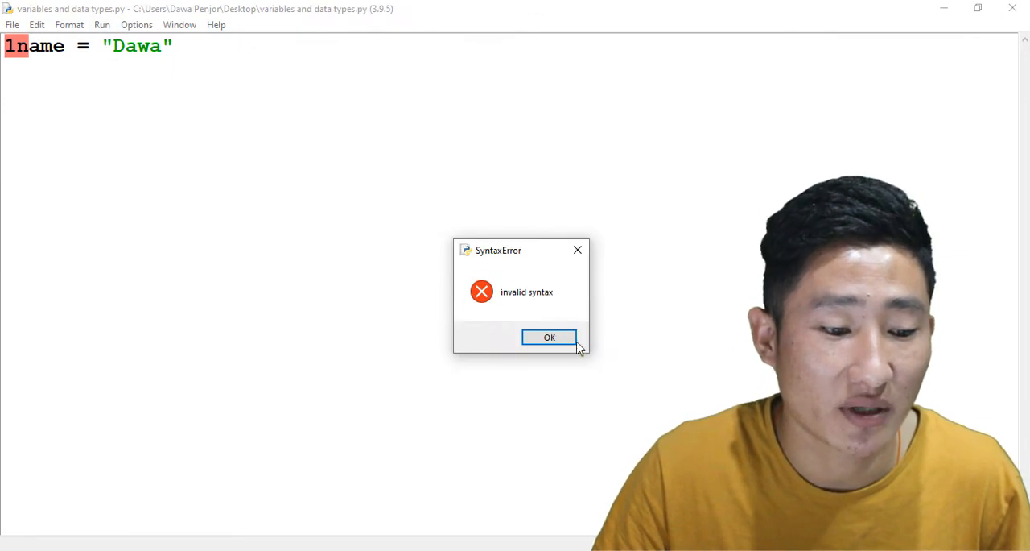
left_click(548, 338)
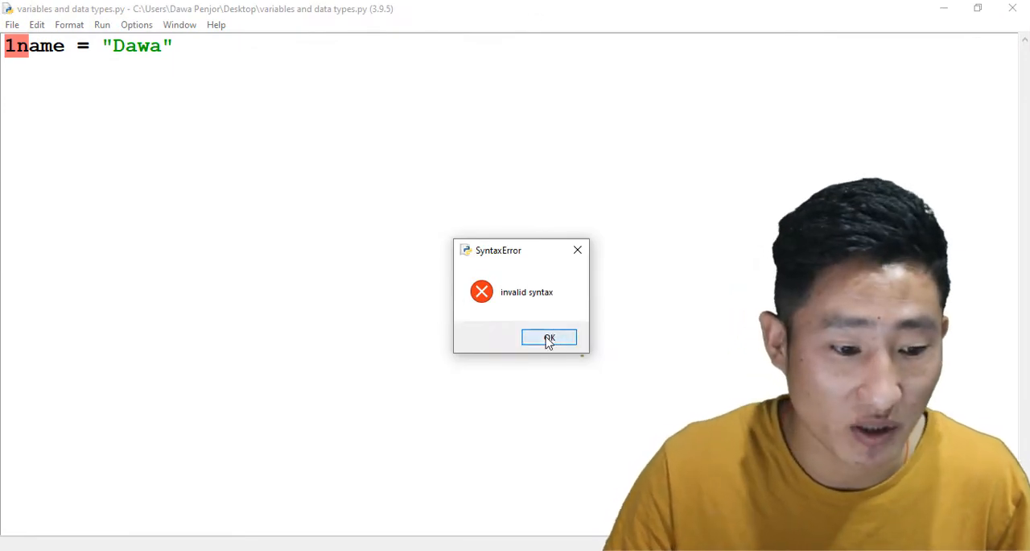
left_click(548, 337)
type("1")
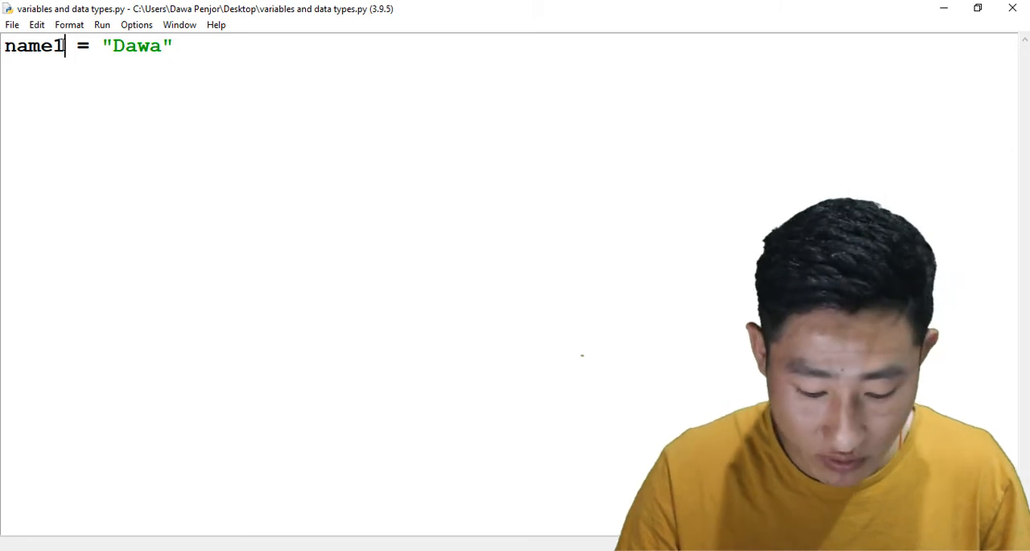
key("Backspace")
type("first")
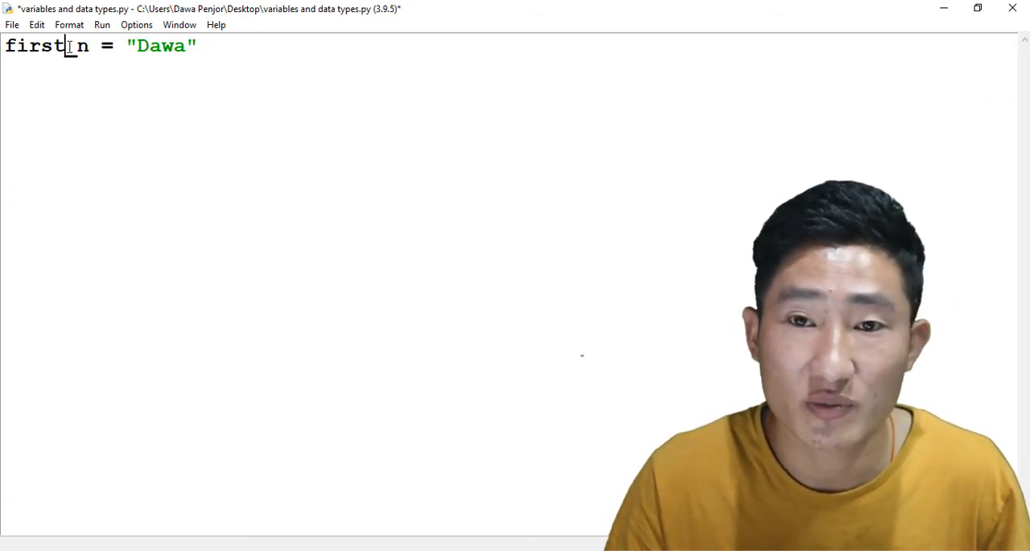
Step: Rename the variable to first_name and add print(First_Name)
type("_name")
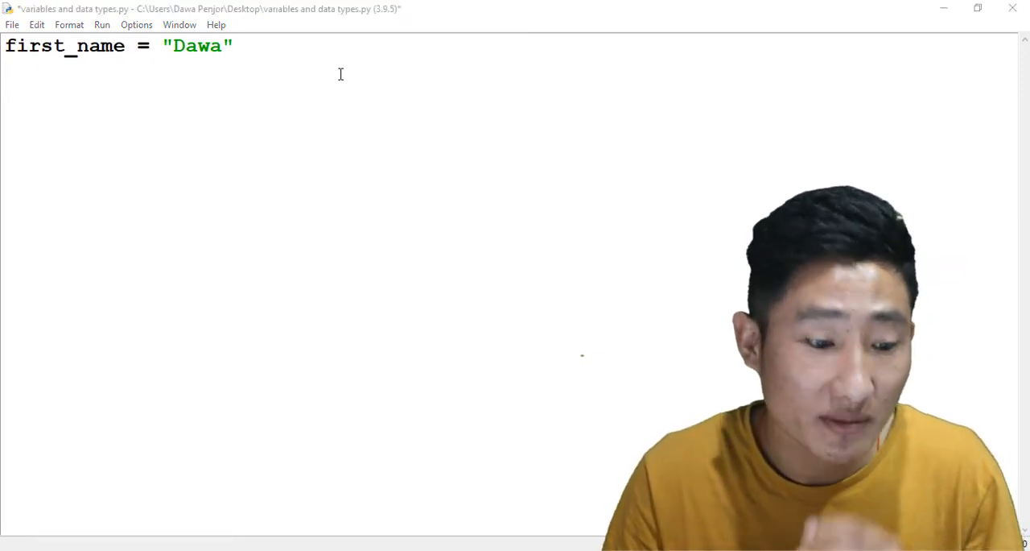
left_click(252, 46)
type("print")
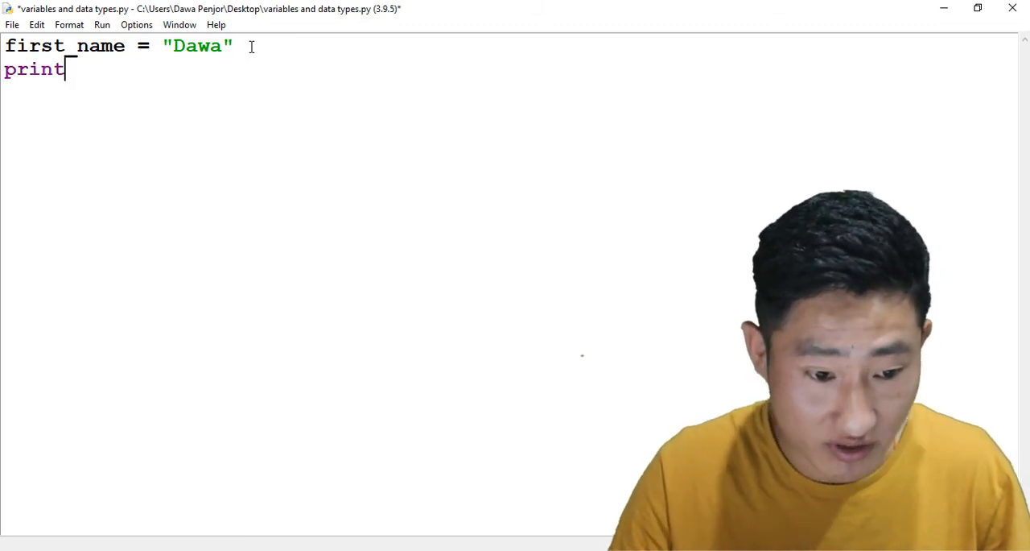
type("(First)")
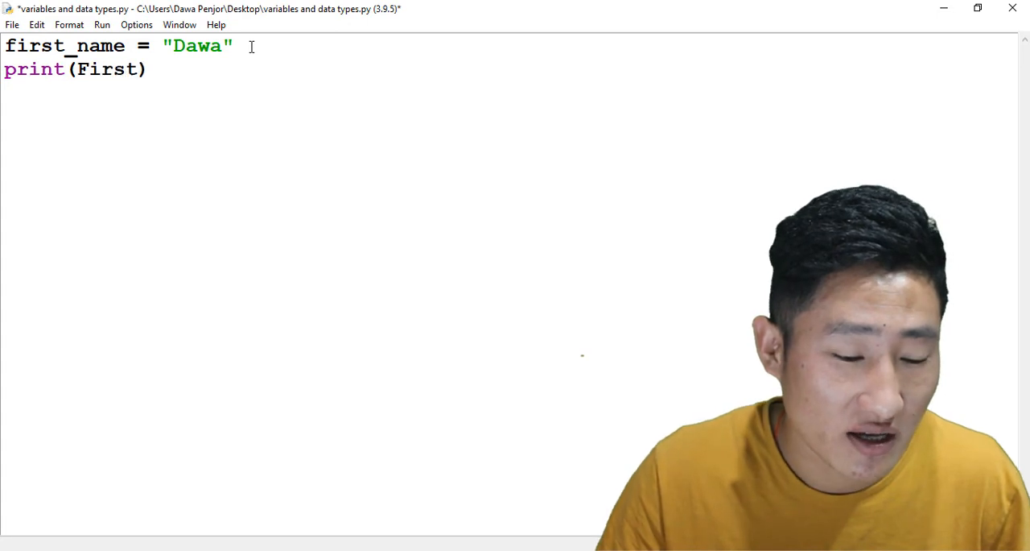
type("_Name")
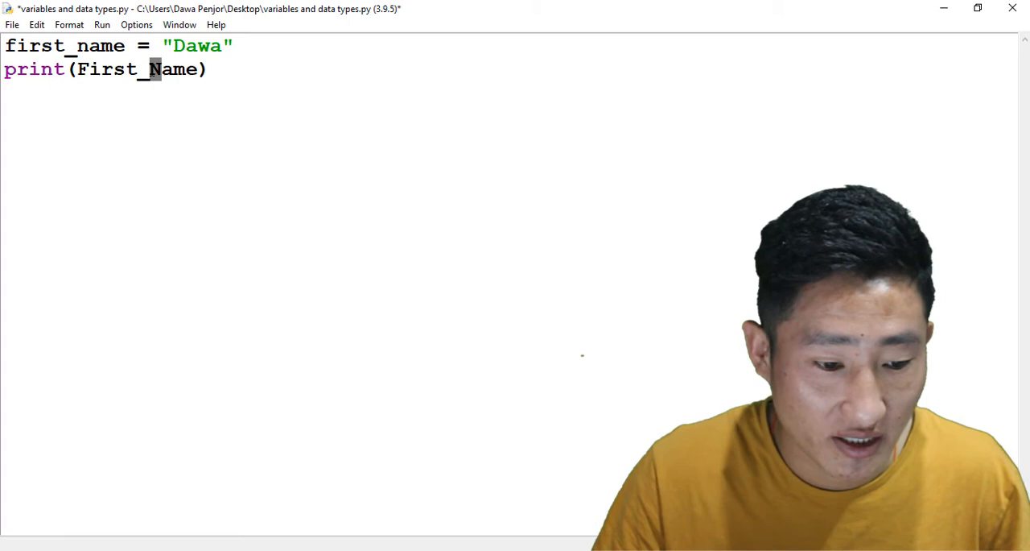
Step: Save and run the module to get the NameError for First_Name
left_click(103, 25)
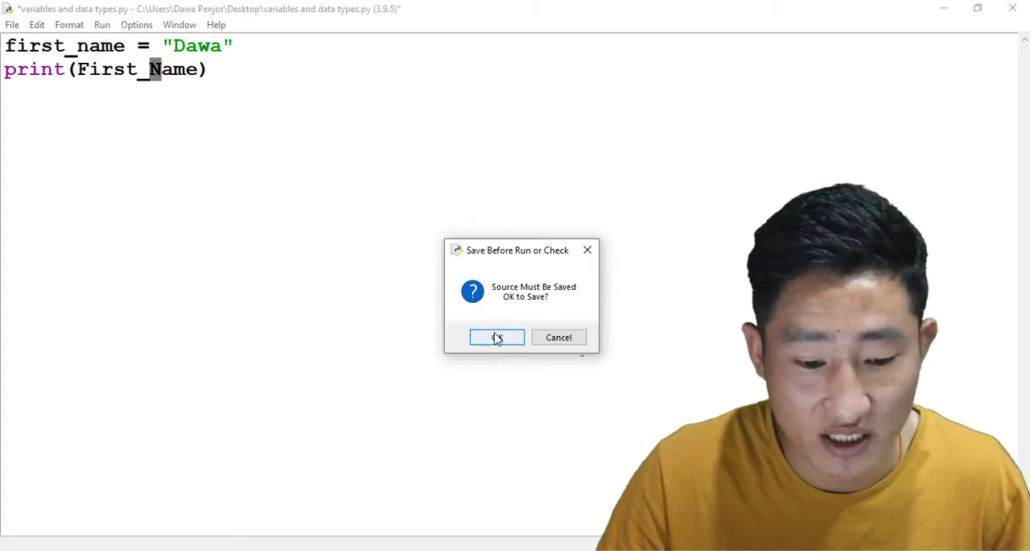
left_click(496, 337)
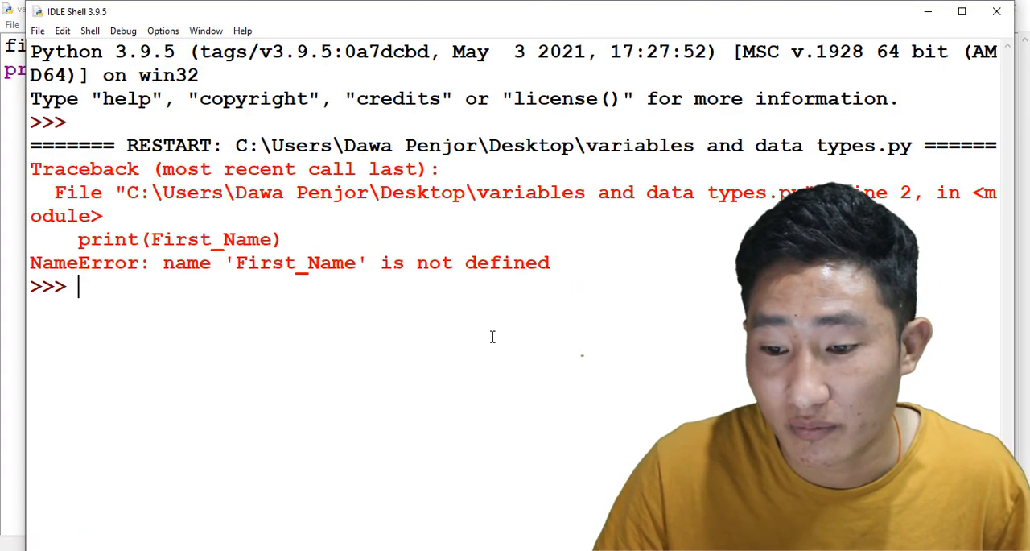
left_click_drag(226, 263, 453, 263)
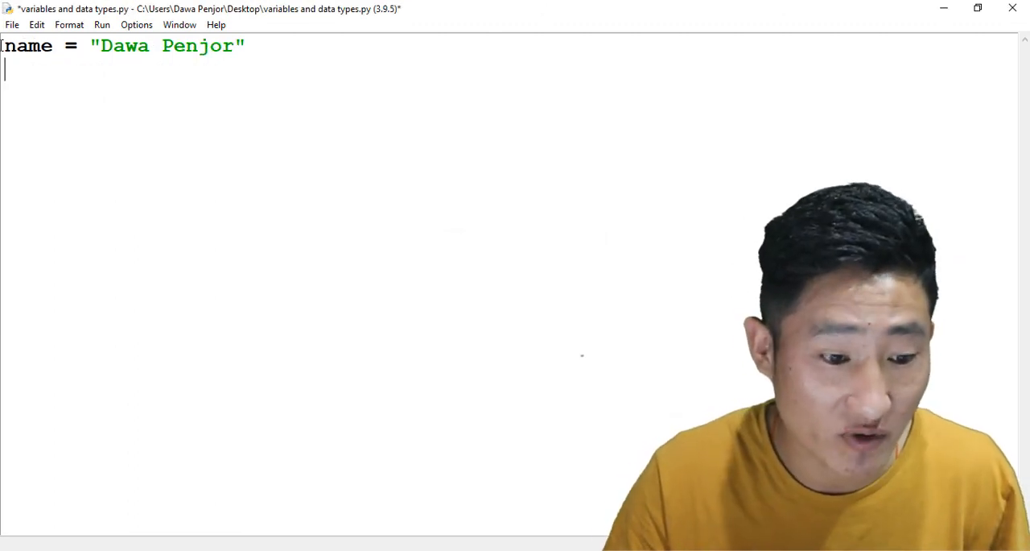
Step: Reassign name to "Karma Dorji", print name, then save and run the script
type("name = \"Karma\"")
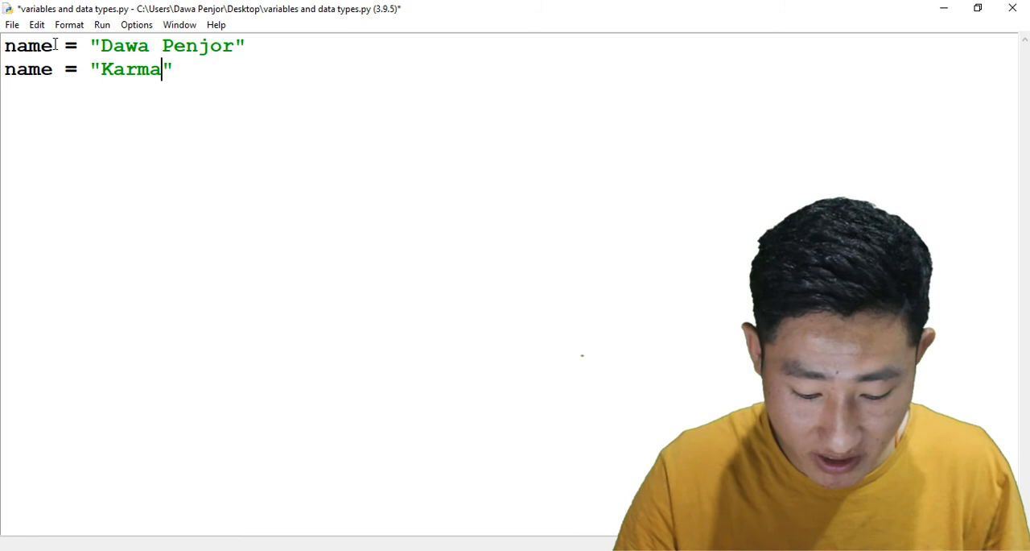
type("Dorji")
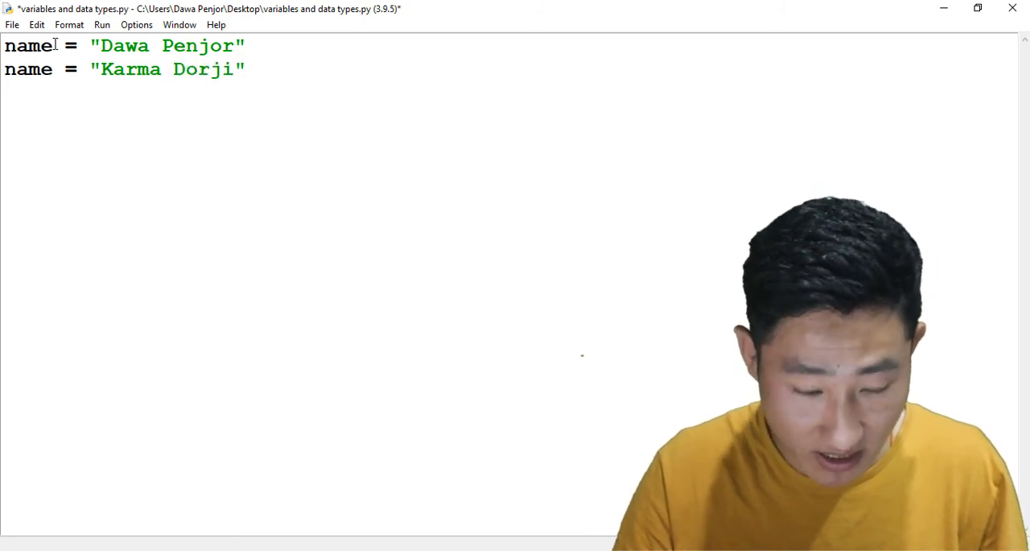
type("print(")
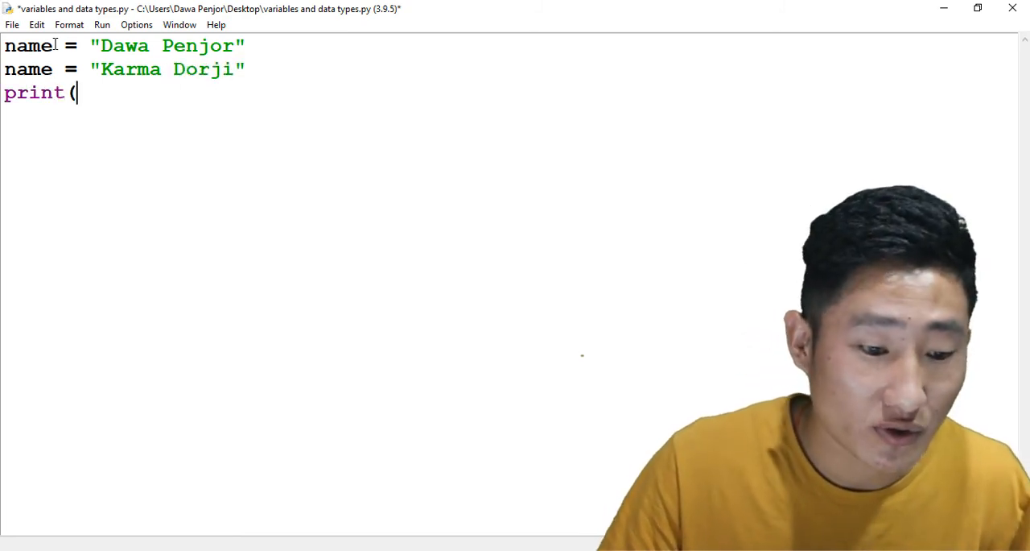
type("name)")
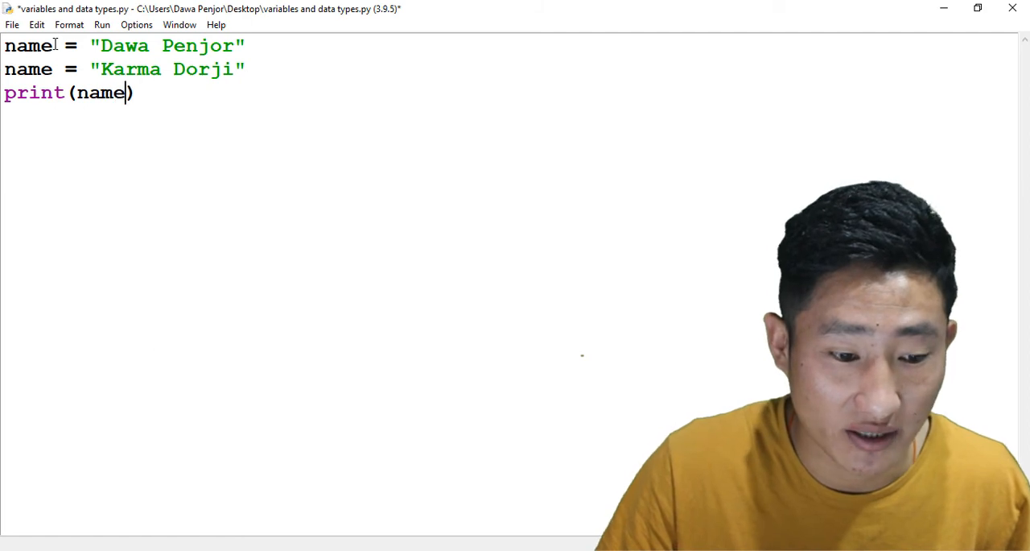
mouse_move(117, 26)
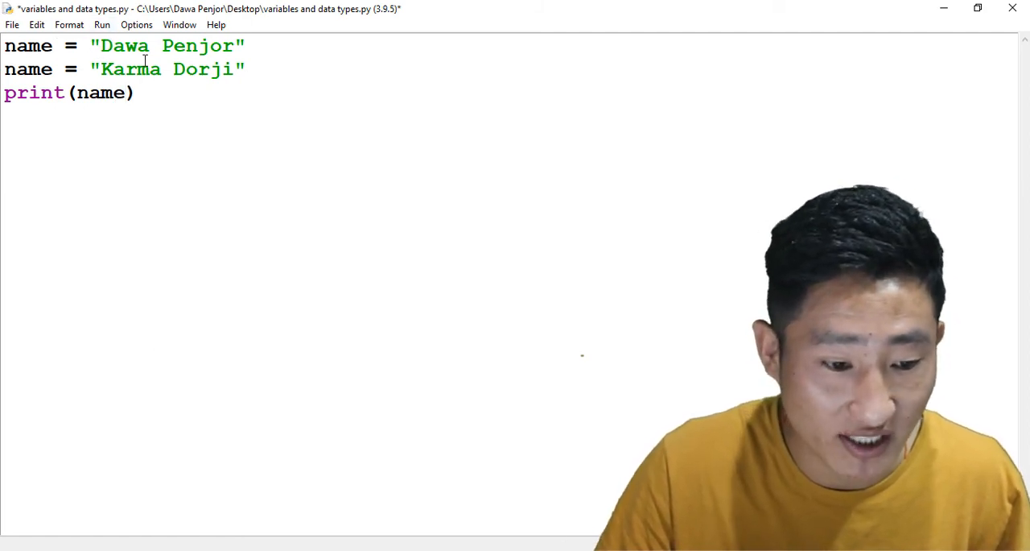
key("F5")
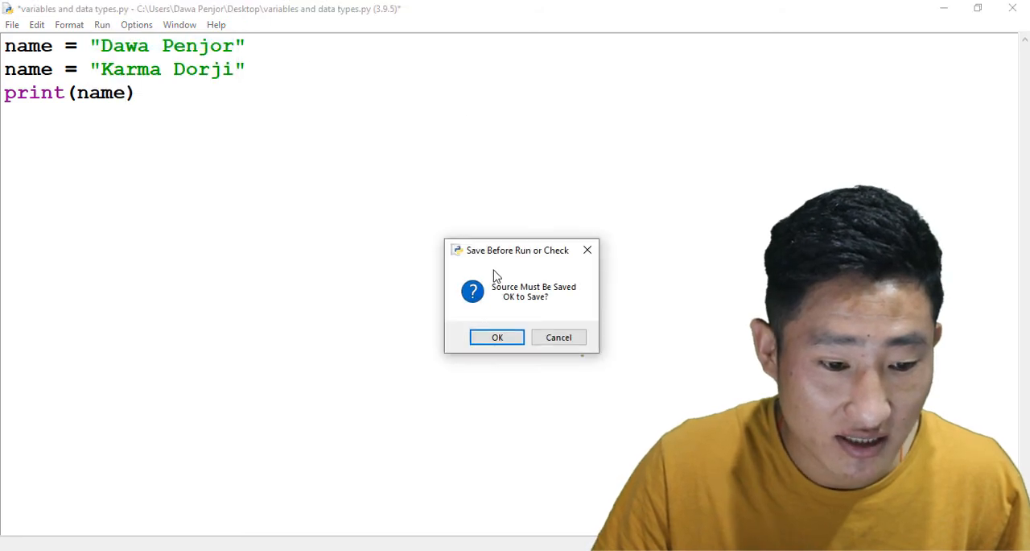
left_click(497, 336)
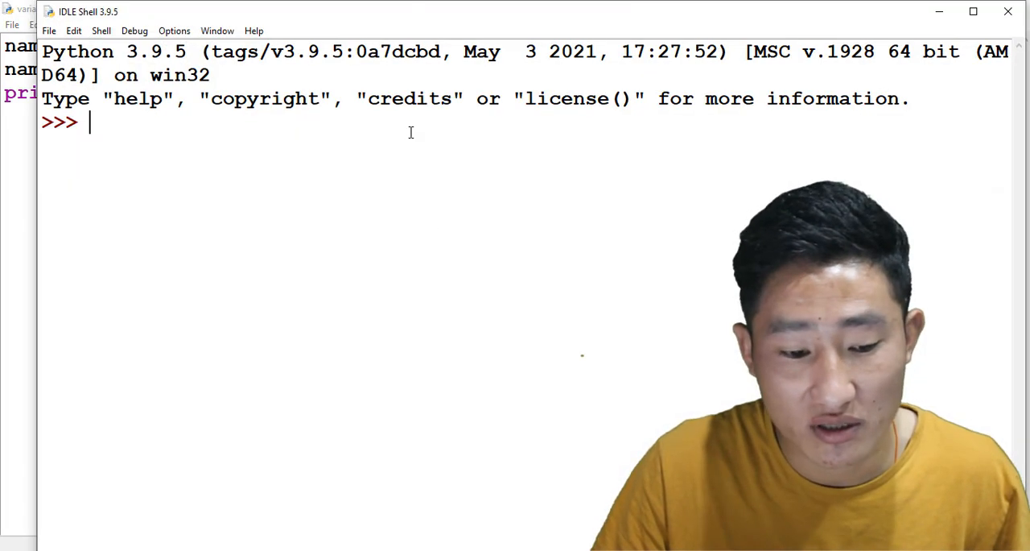
key("F5")
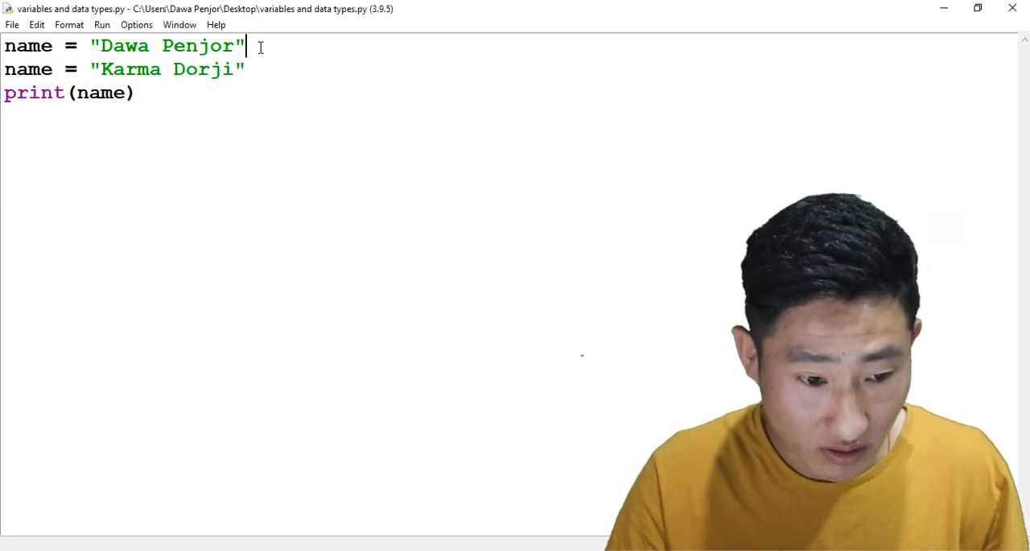
Step: Add 'del name' before print(name) and run, producing NameError: name 'name' is not defined
key("Enter")
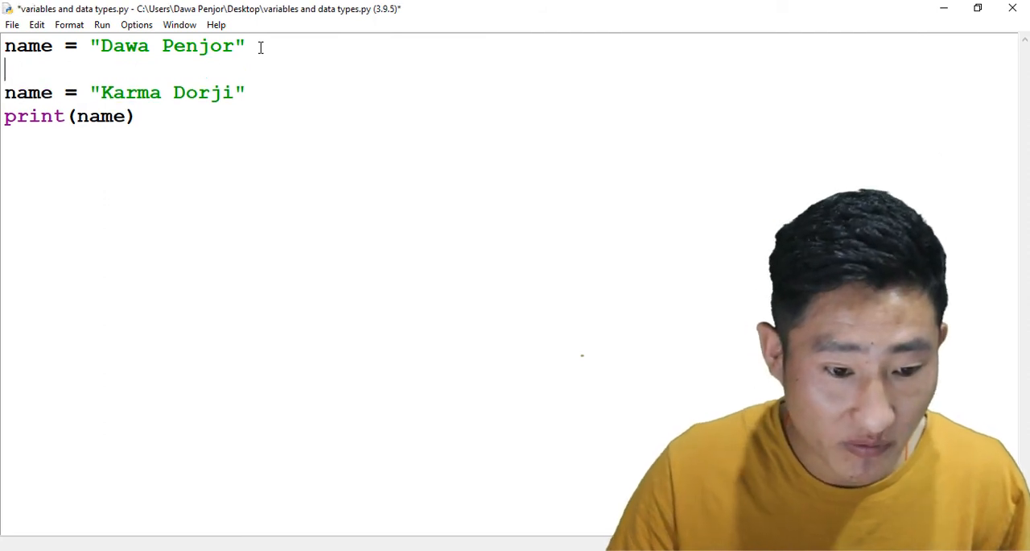
type("de")
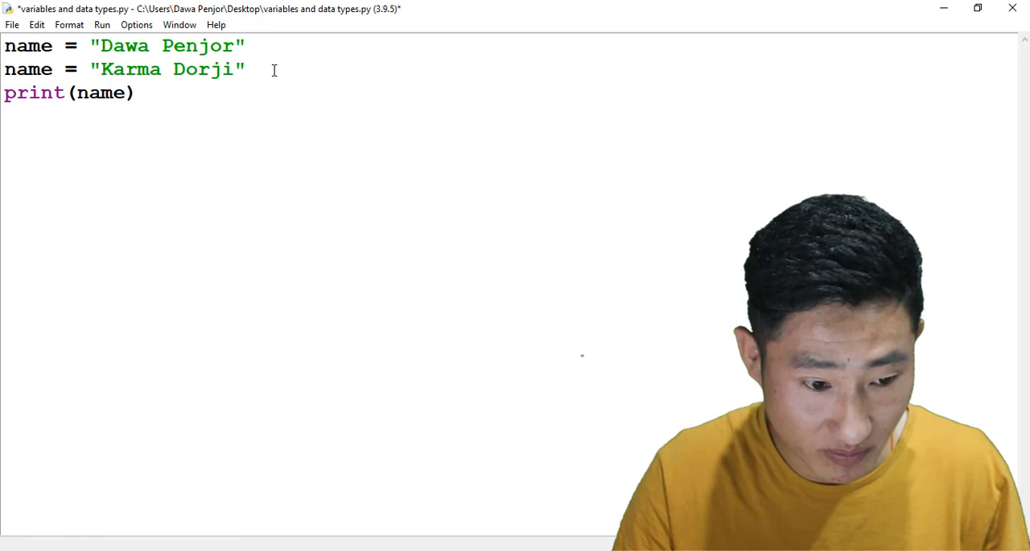
type("del")
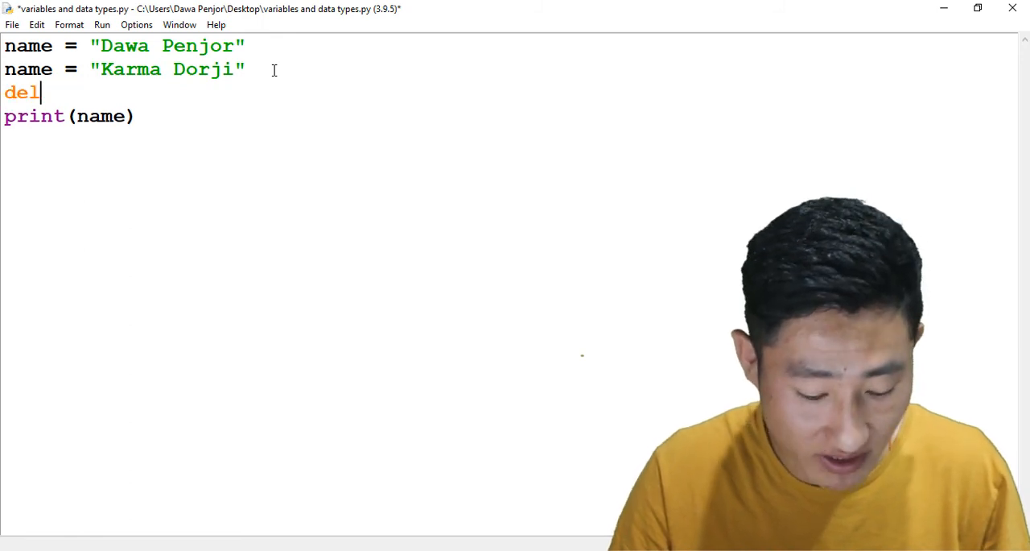
type("name")
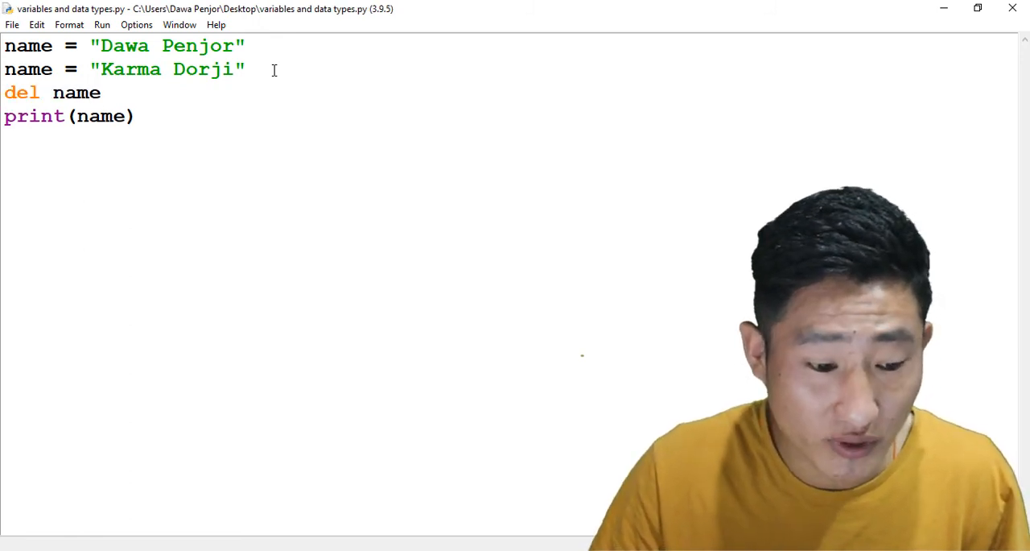
key("F5")
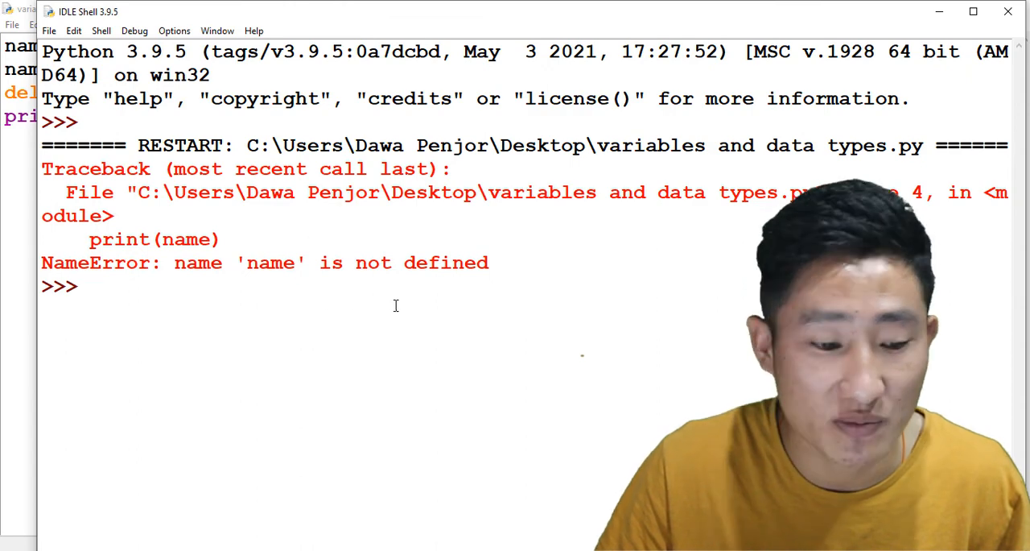